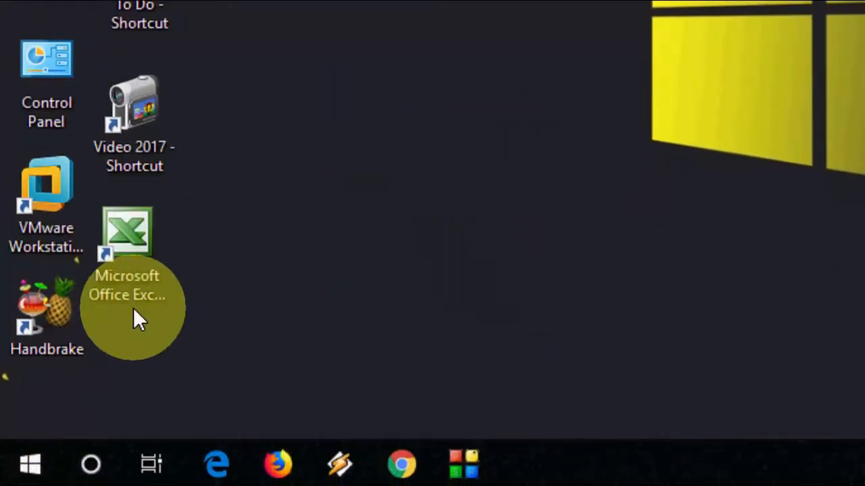
Launch Command Prompt as administrator from the Start search.
text(com)
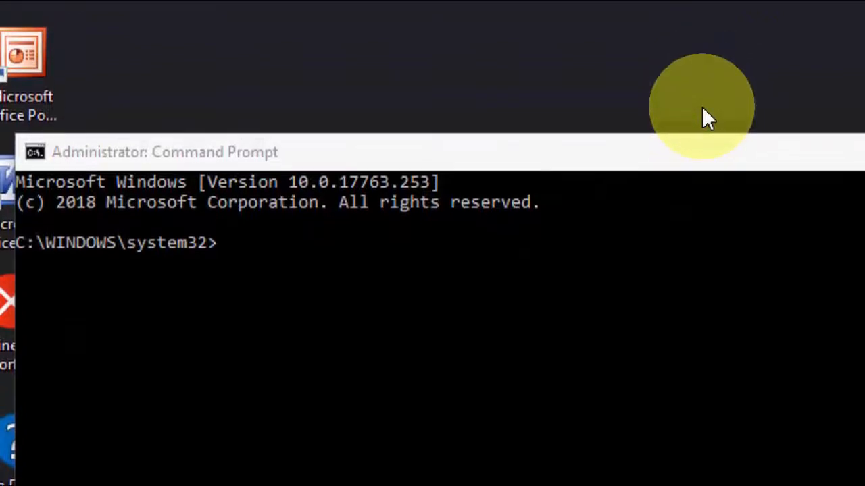
Run 'bcdedit /set {default} safeboot minimal' to make the default boot entry Safe Mode.
text(bcdedit /set {default} safeboot minimal)
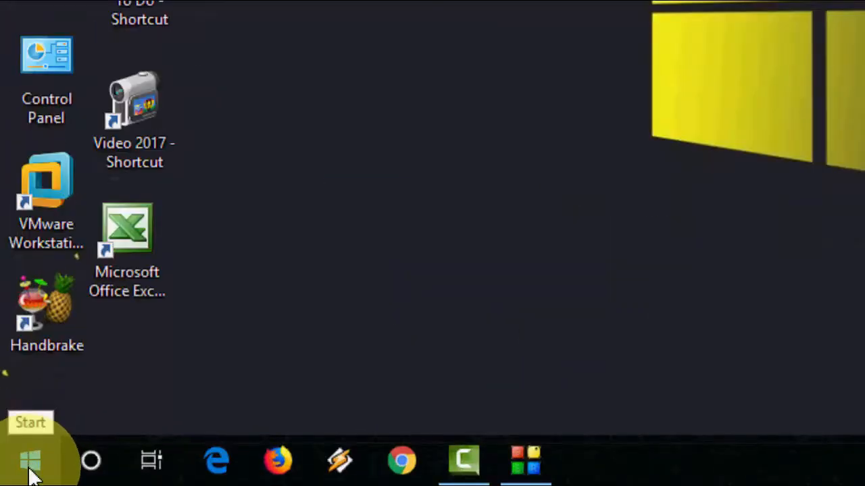
Restart the PC via Start > Power > Restart so it boots into Safe Mode.
click(30, 463)
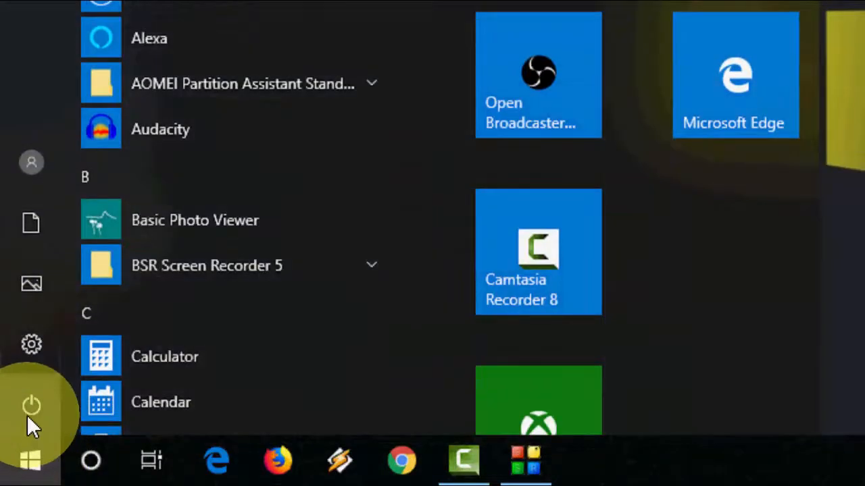
click(31, 405)
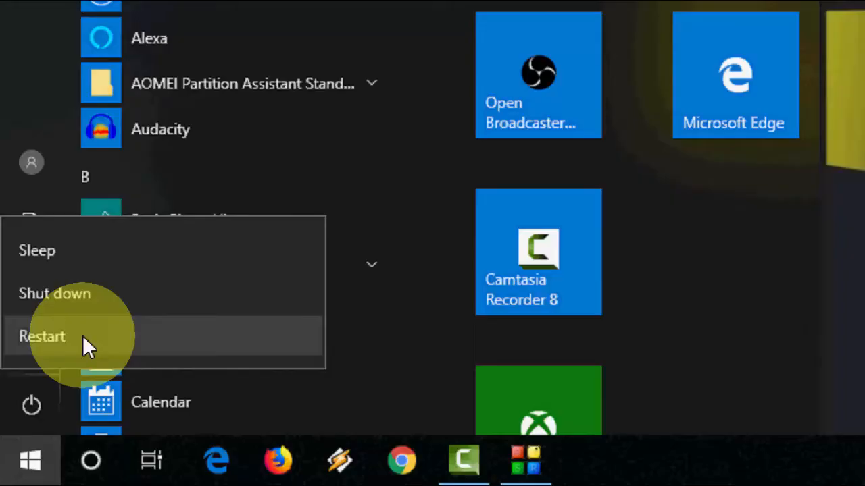
click(42, 336)
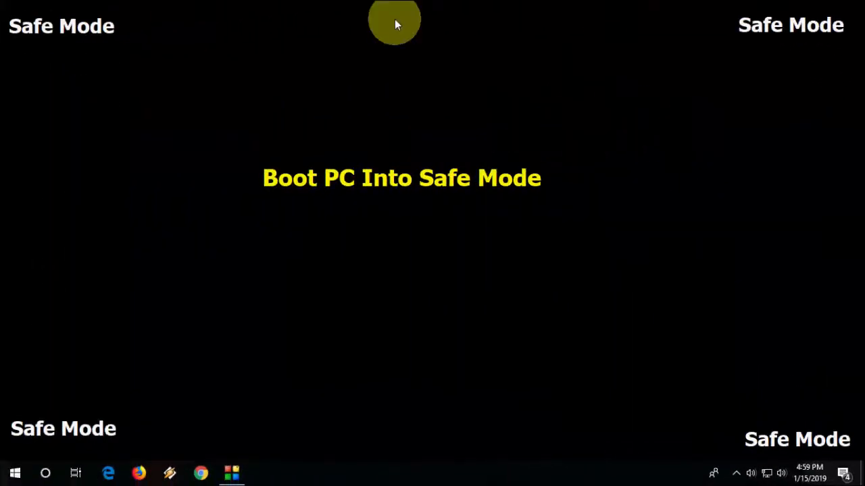
mouse_move(452, 240)
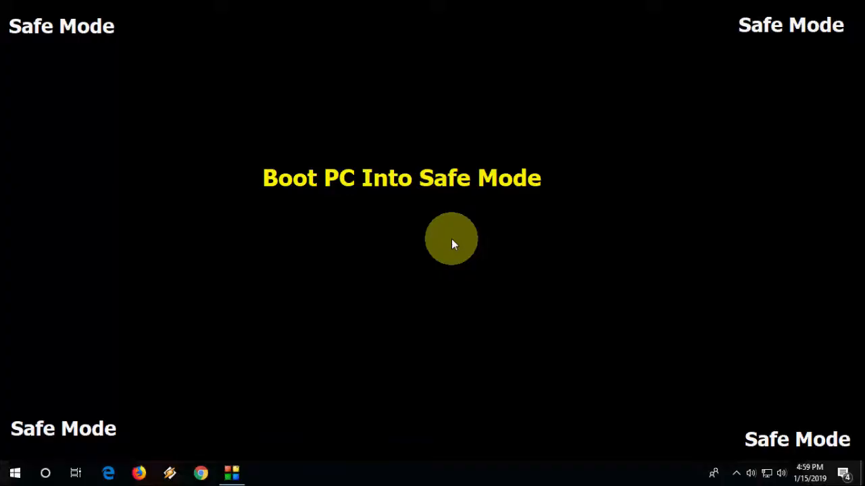
mouse_move(453, 238)
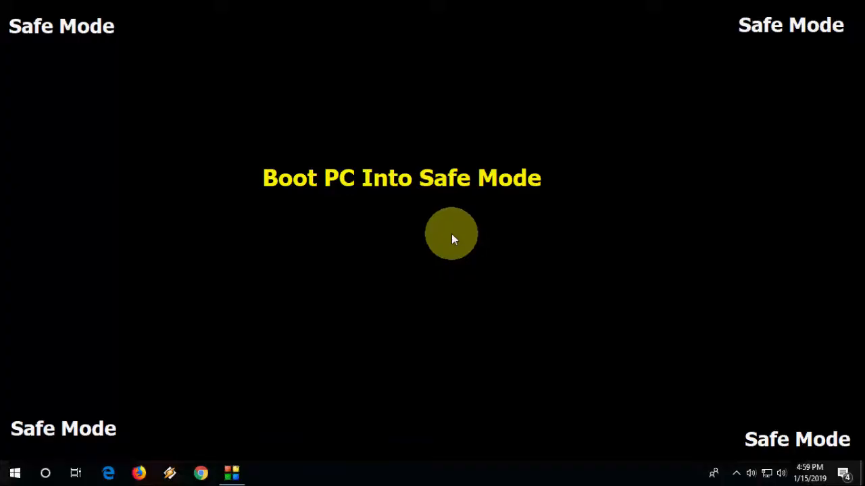